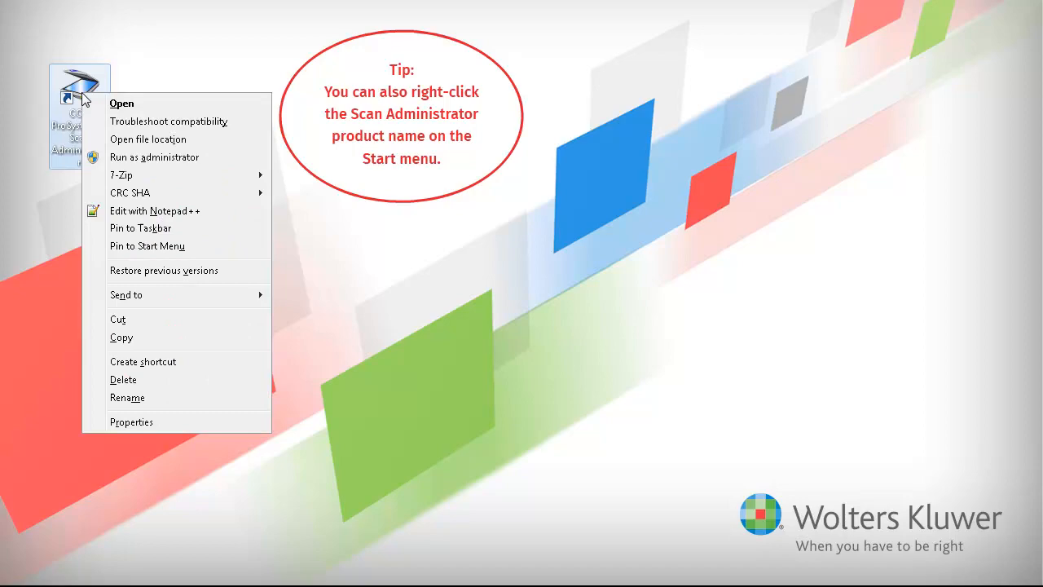
mouse_move(153, 157)
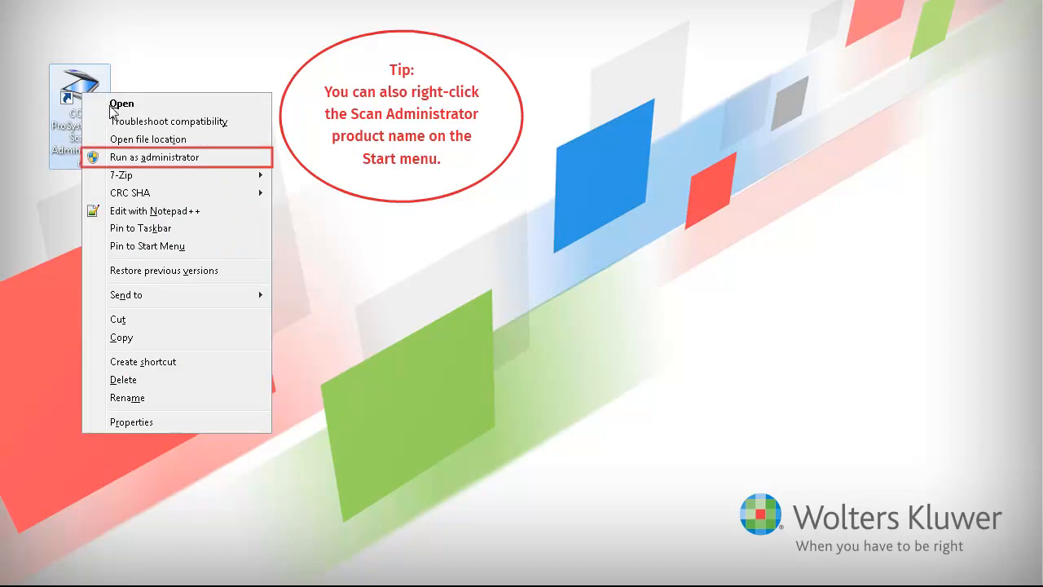
- Launch Scan Administrator as administrator and approve the User Account Control prompt
left_click(154, 156)
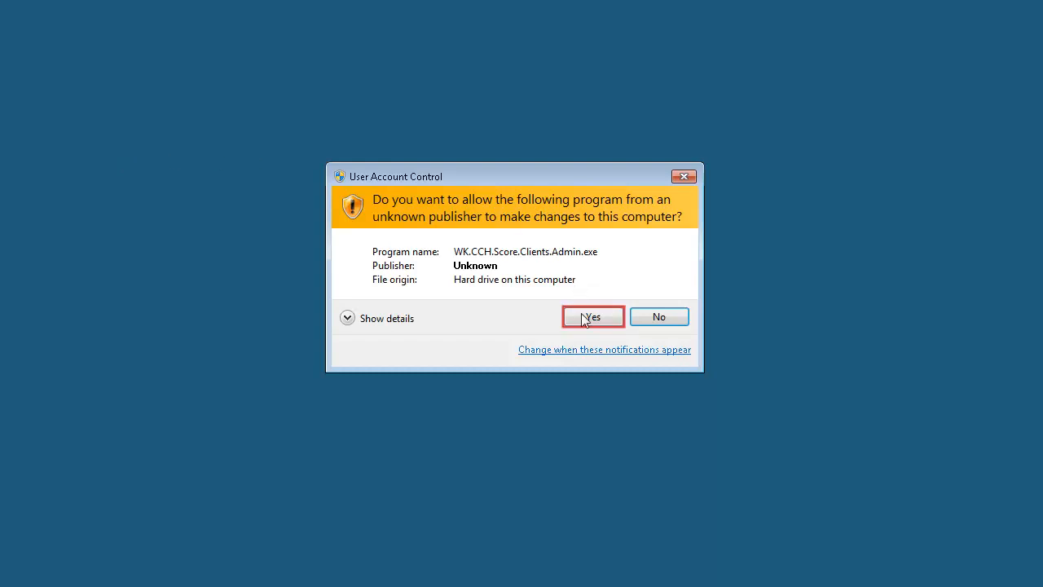
left_click(593, 316)
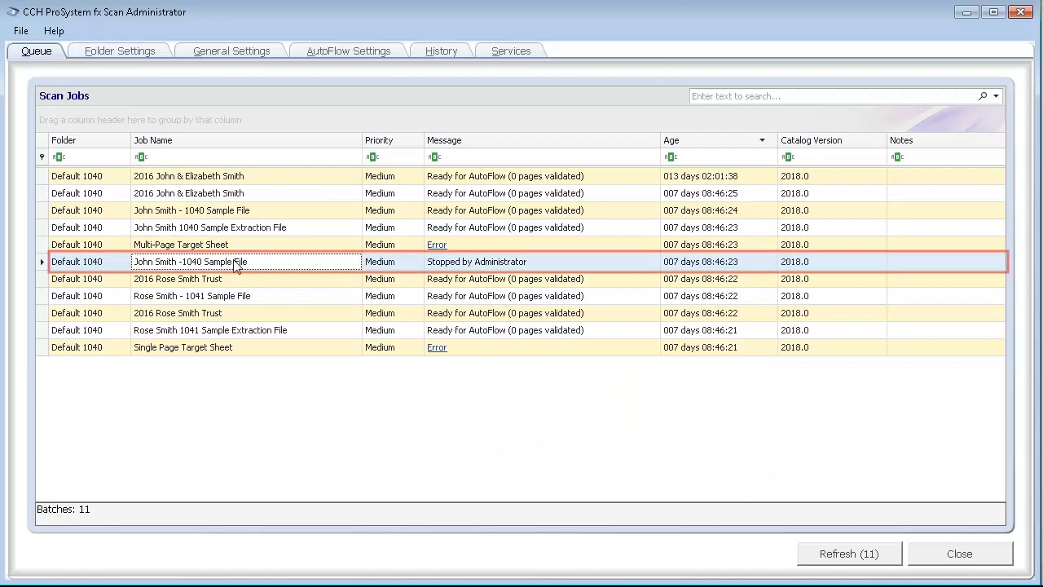
- Start deleting the queued John Smith 1040 sample batch marked 'Stopped by Administrator'
right_click(190, 261)
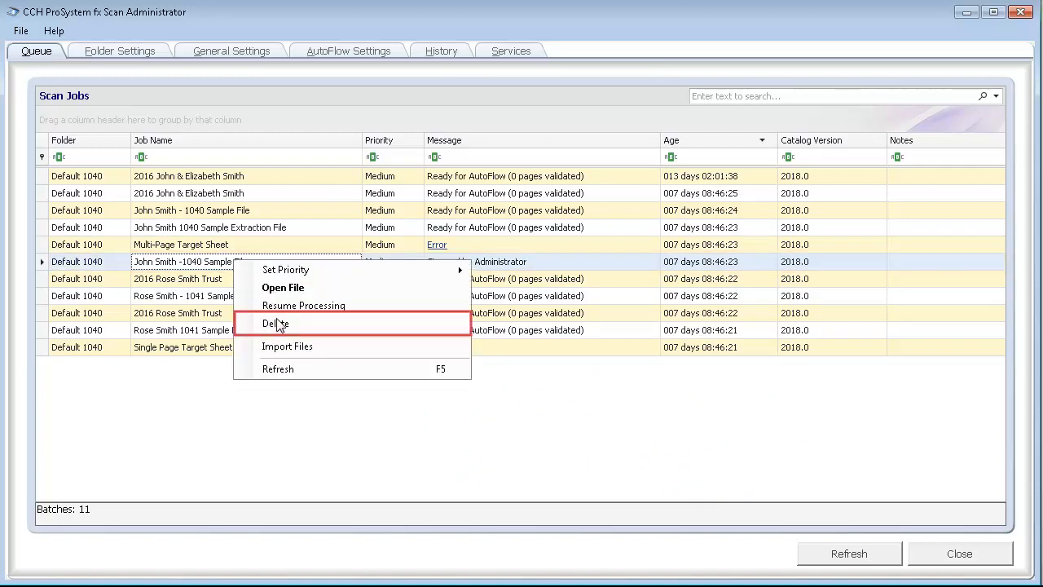
left_click(275, 322)
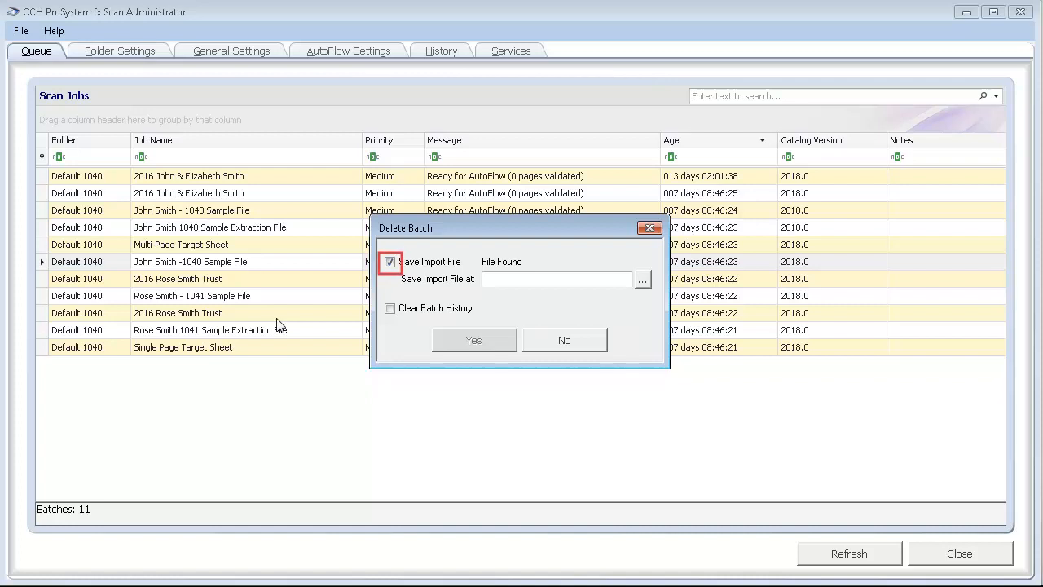
- Confirm the batch deletion with Save Import File off and Clear Batch History on
left_click(389, 261)
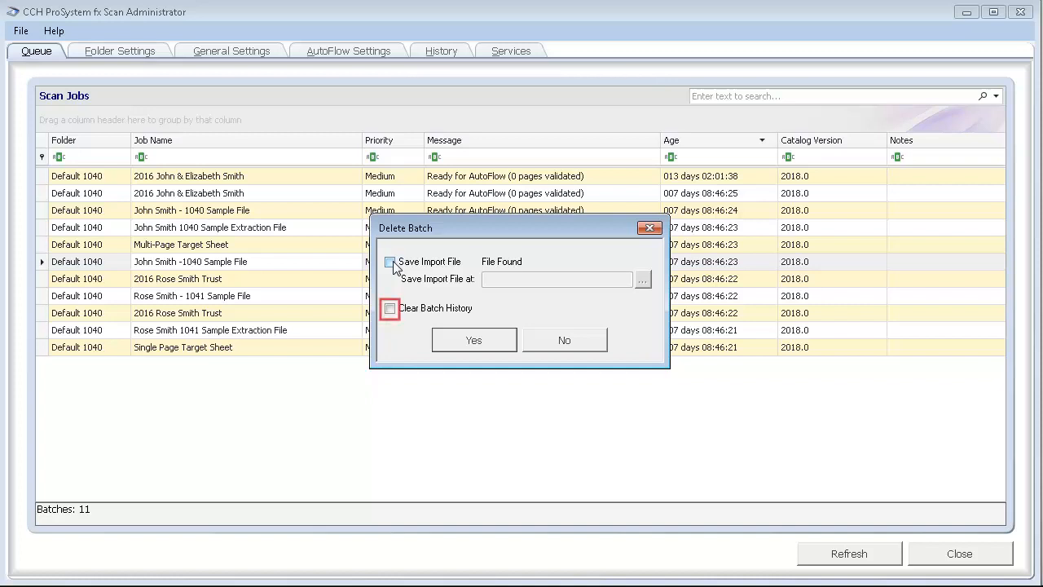
left_click(389, 308)
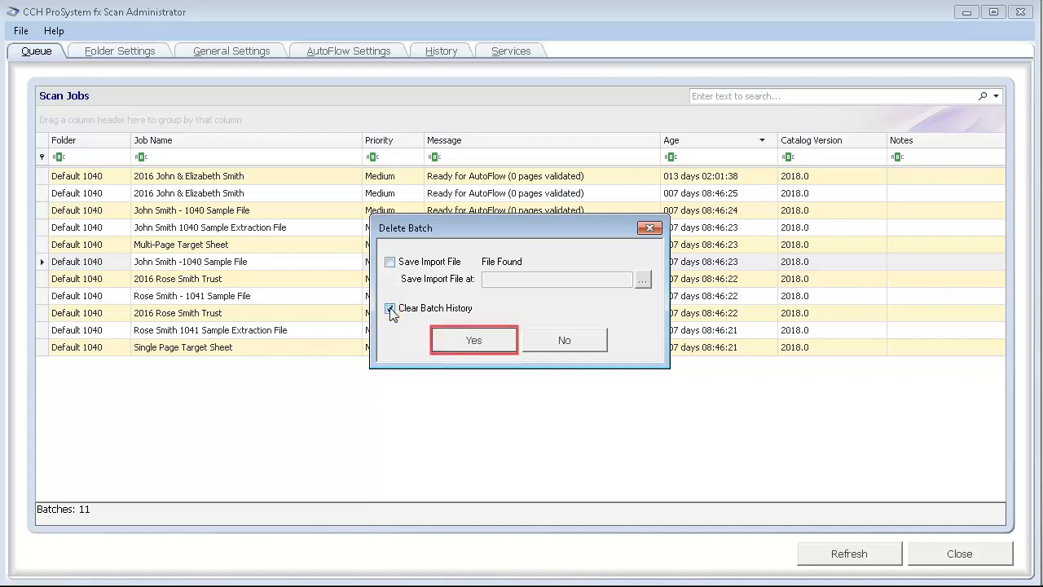
left_click(473, 341)
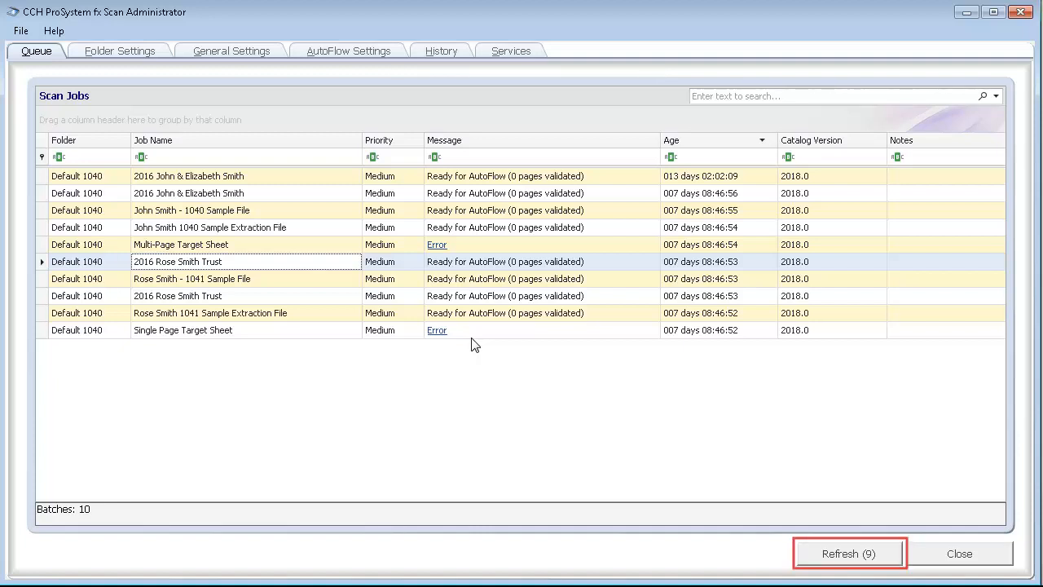
- Refresh the queue so it lists 10 batches without the stopped job
left_click(847, 554)
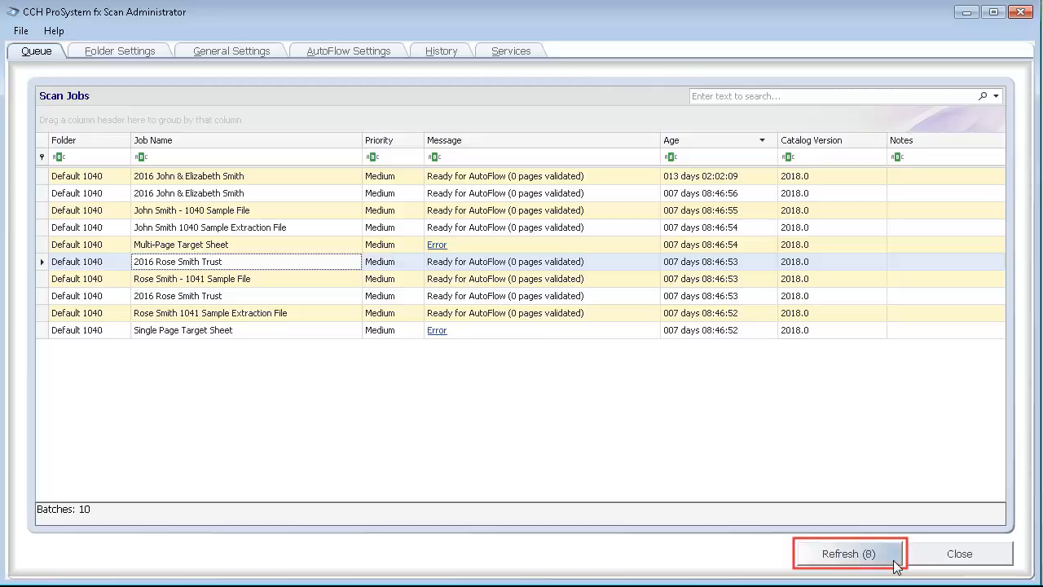